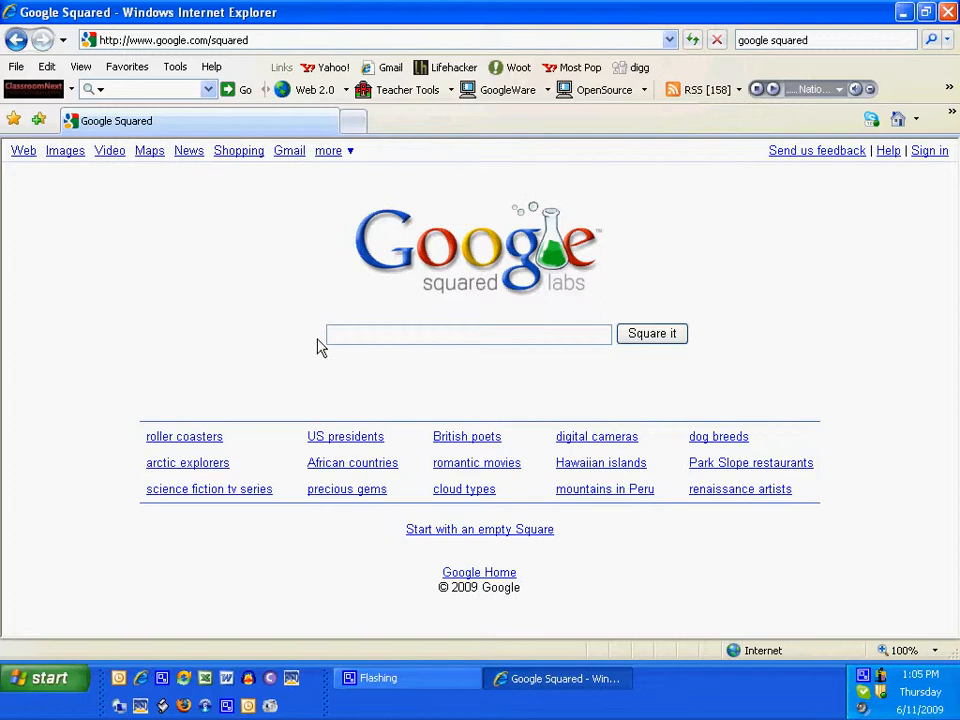
pyautogui.moveTo(345, 438)
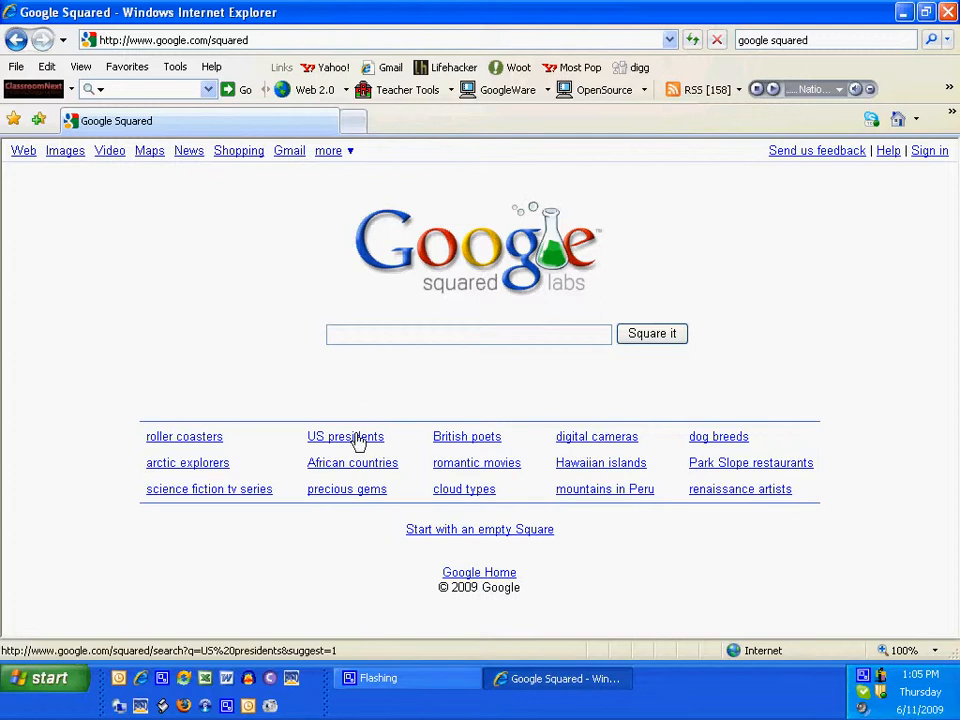
# - Open the 'US presidents' suggested square from the Google Squared home page
pyautogui.click(345, 436)
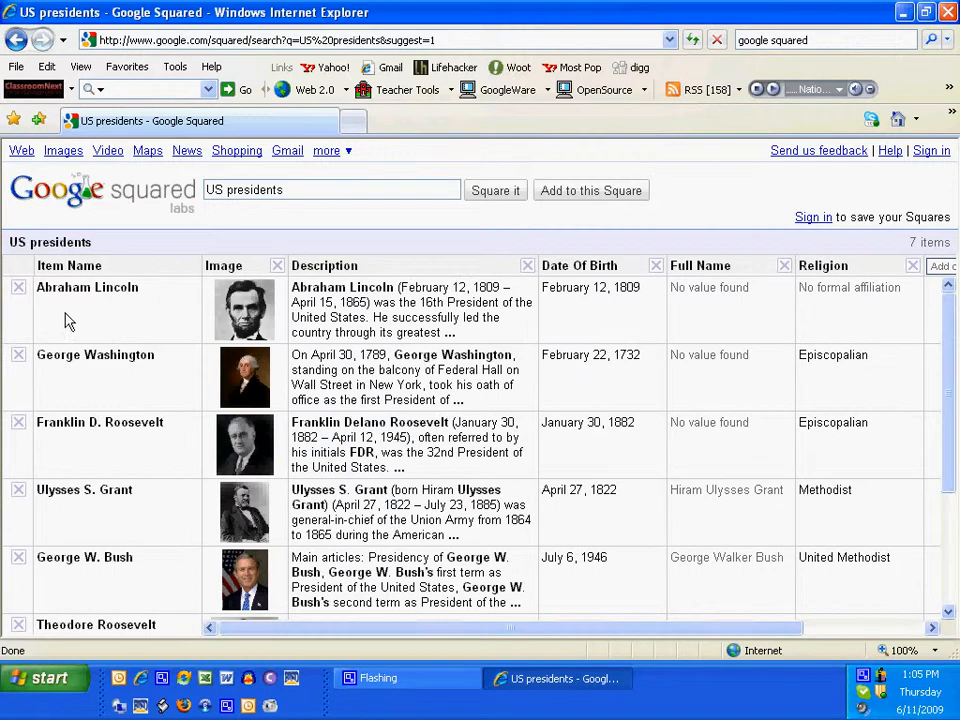
pyautogui.moveTo(133, 310)
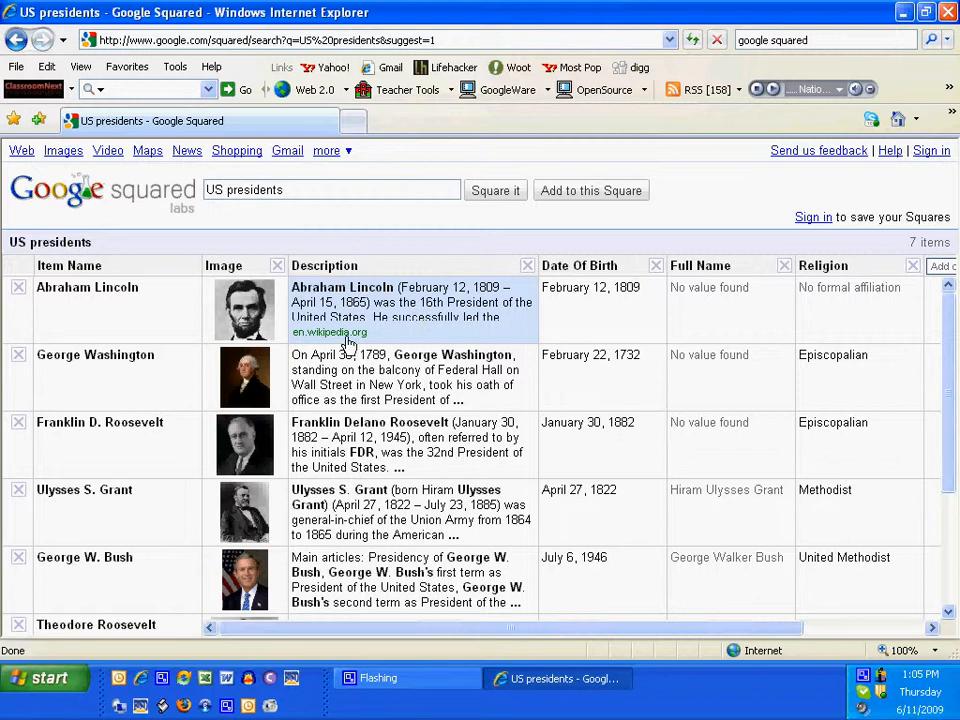
pyautogui.moveTo(330, 331)
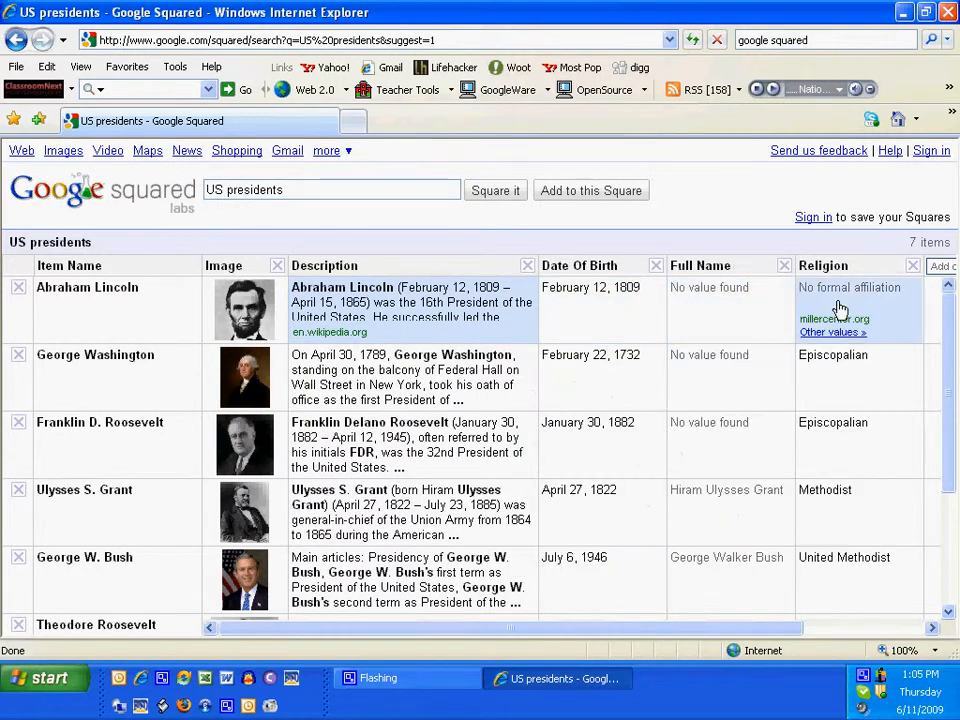
pyautogui.moveTo(690, 335)
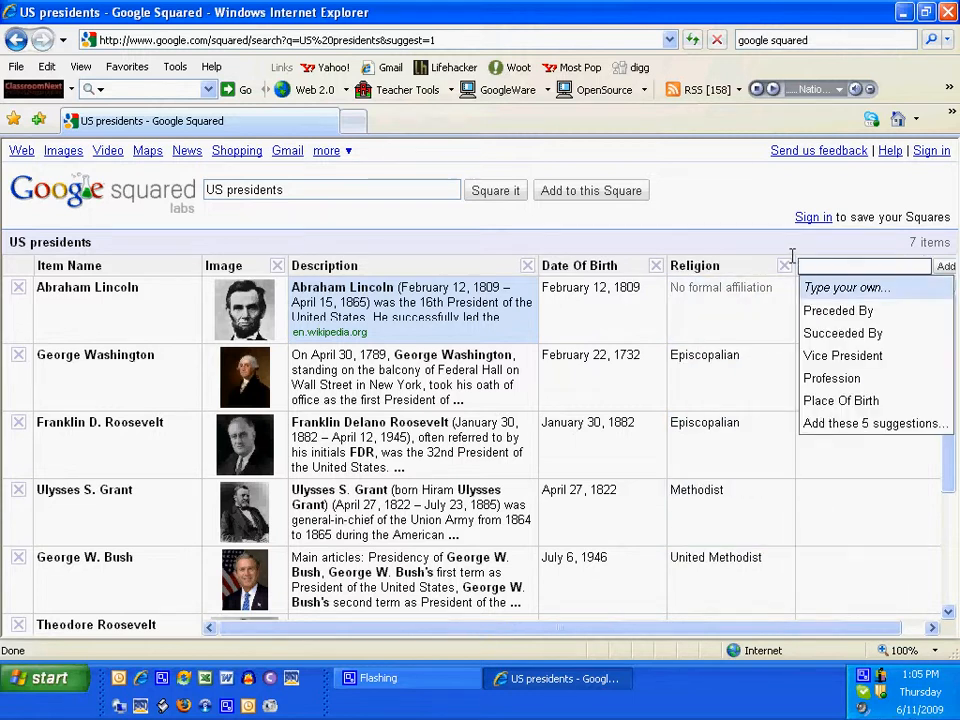
# - Add a 'Date Of Death' column to the presidents square
pyautogui.write('date of dea')
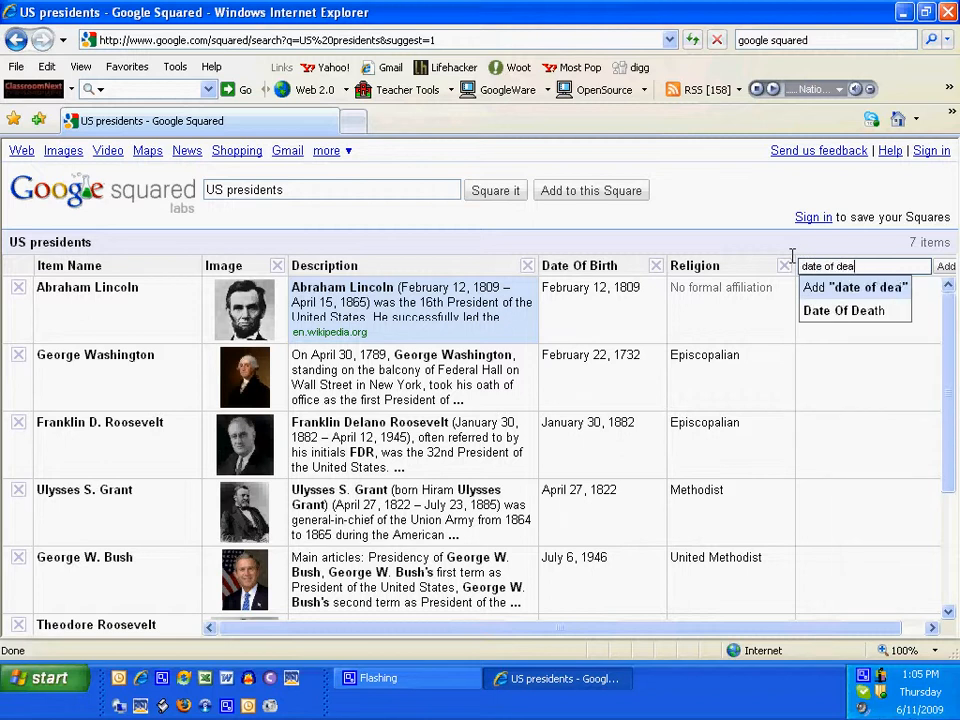
pyautogui.click(855, 287)
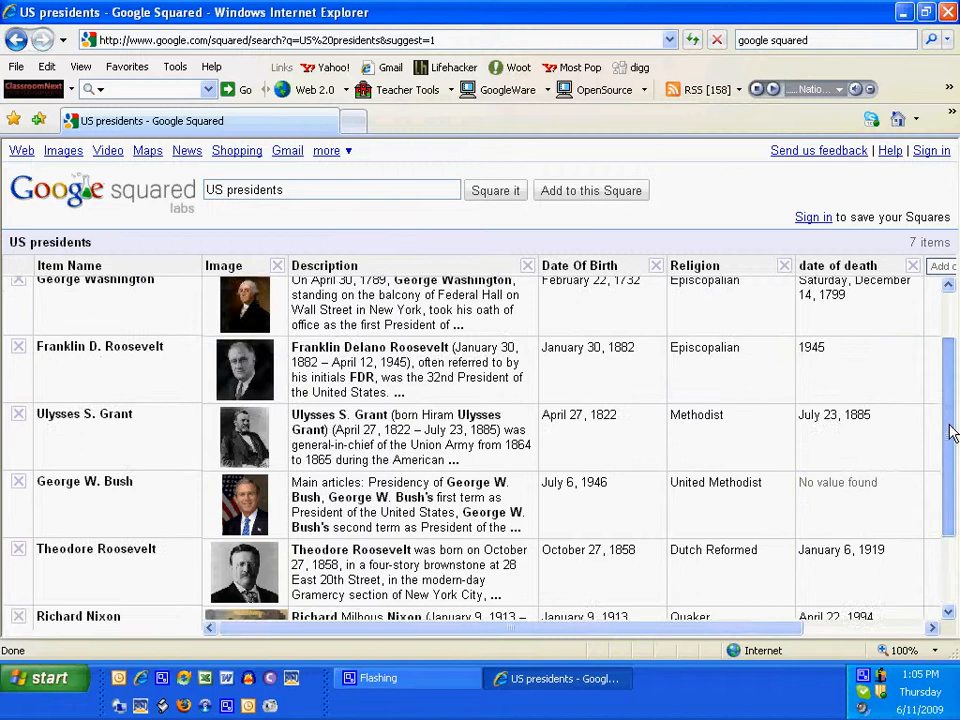
# - Load the next 10 presidents, growing the square from 7 to 17 items
pyautogui.scroll(-3)
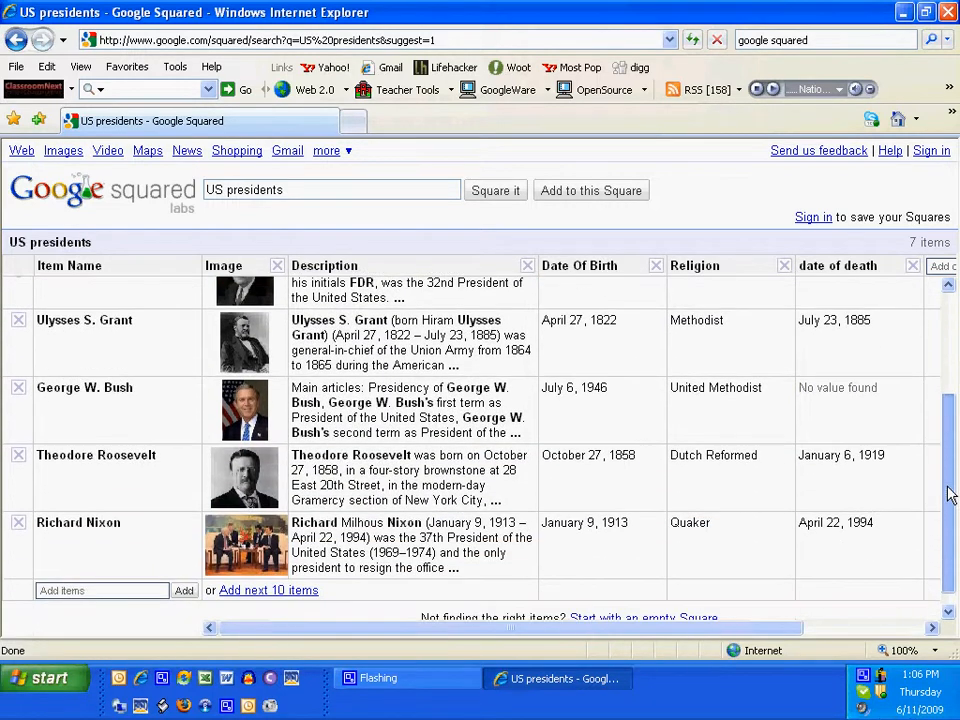
pyautogui.scroll(-3)
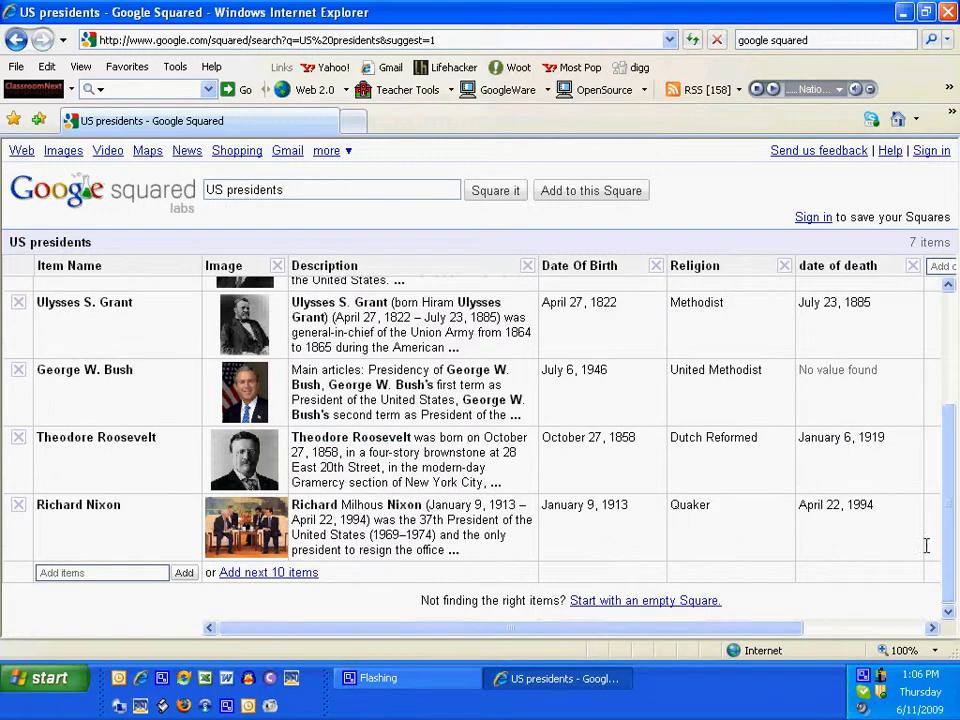
pyautogui.click(268, 572)
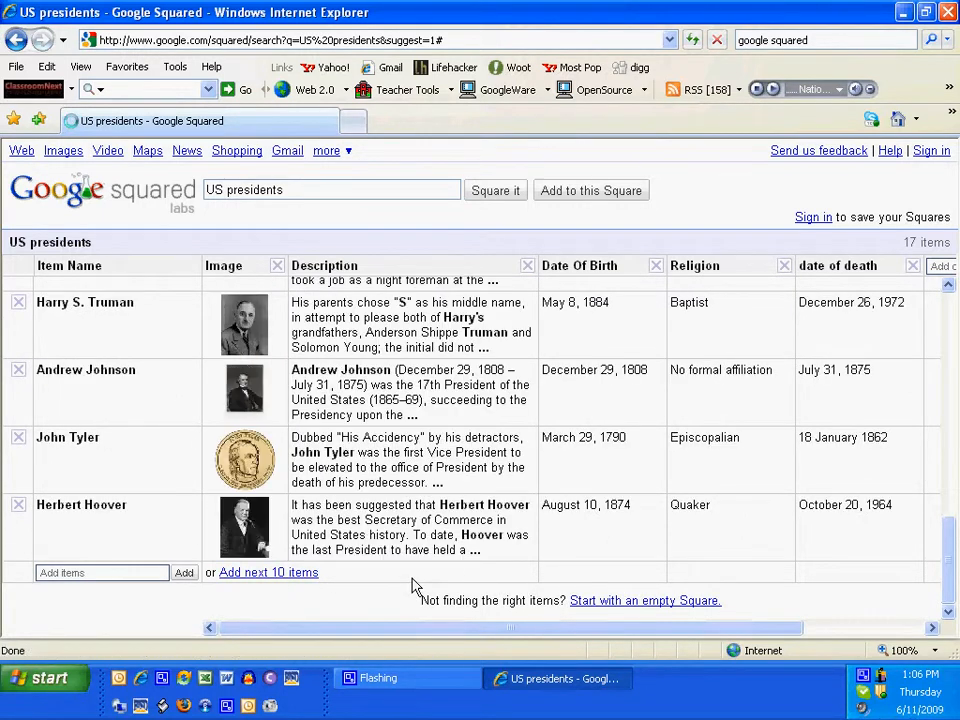
pyautogui.scroll(-3)
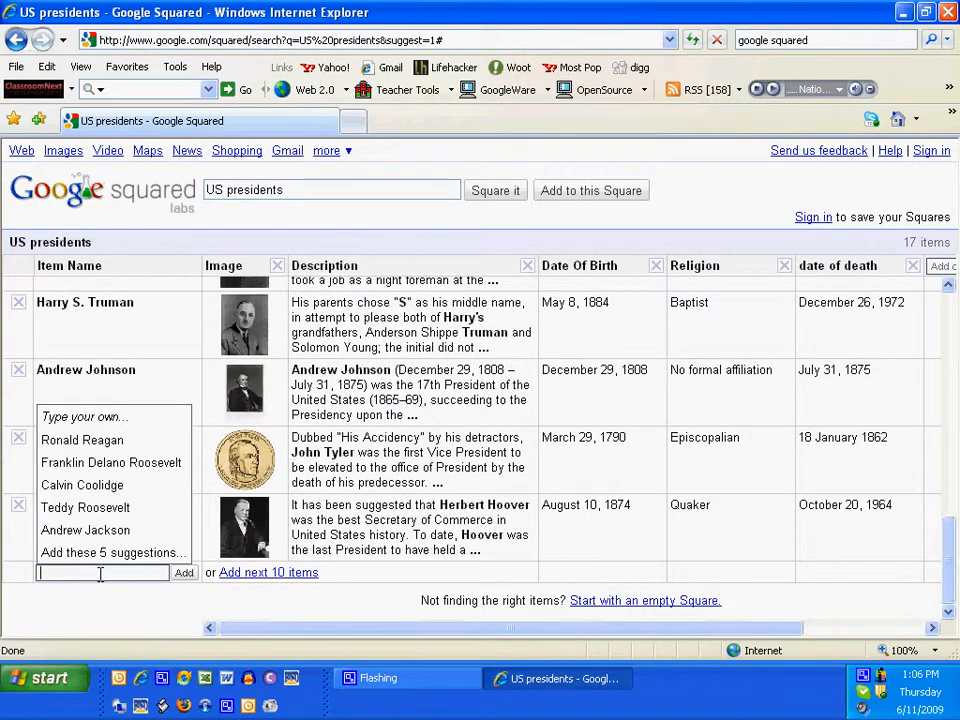
# - Enter 'bill' in the Add items box to add Bill Clinton
pyautogui.write('bill')
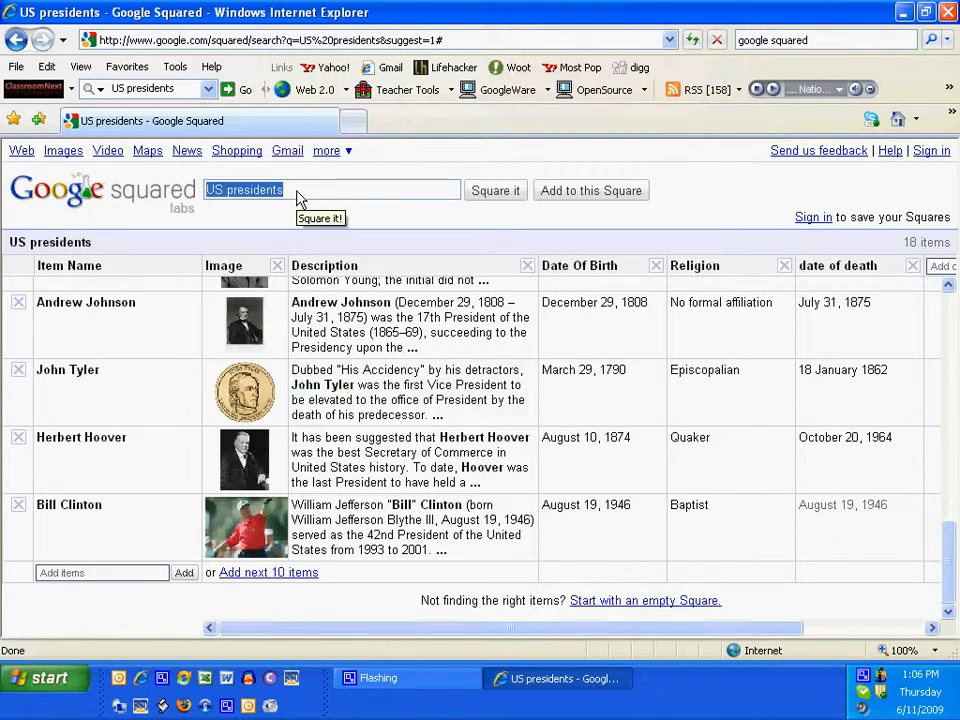
# - Square 'parts of speech', confirming abandonment of the unsaved presidents square
pyautogui.write('parts of se')
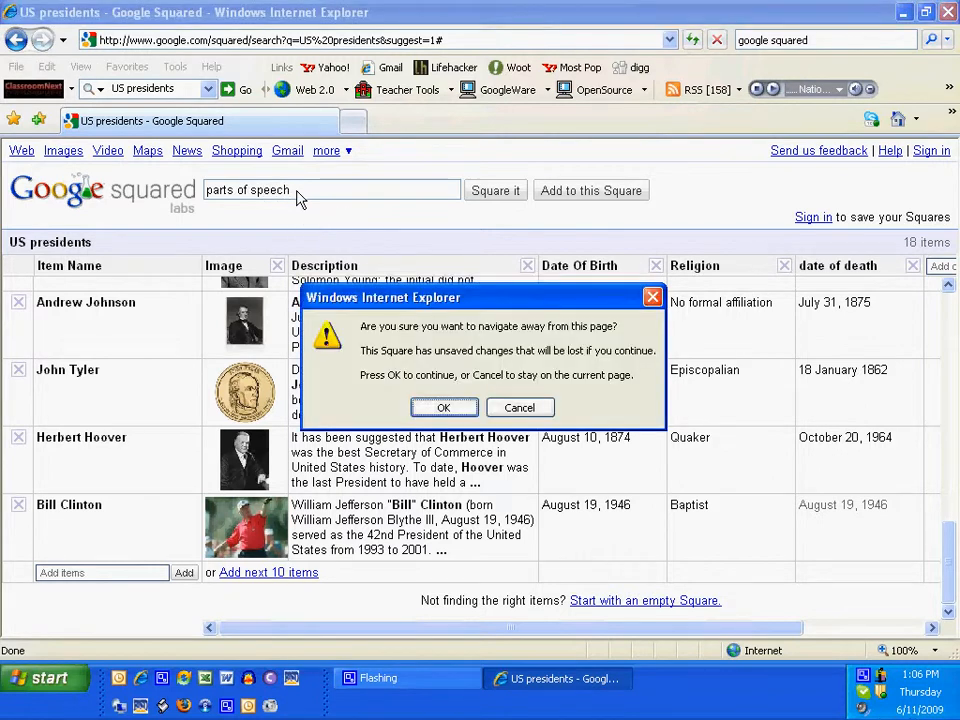
pyautogui.click(444, 407)
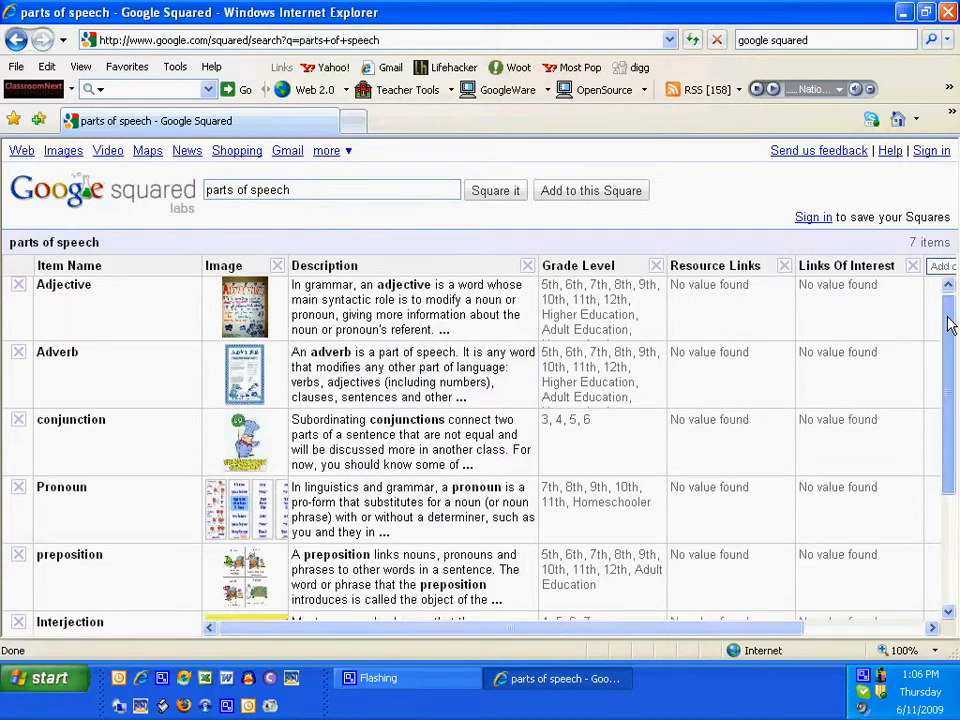
# - Delete the Resource Links column, leaving Grade Level and Links Of Interest
pyautogui.scroll(-3)
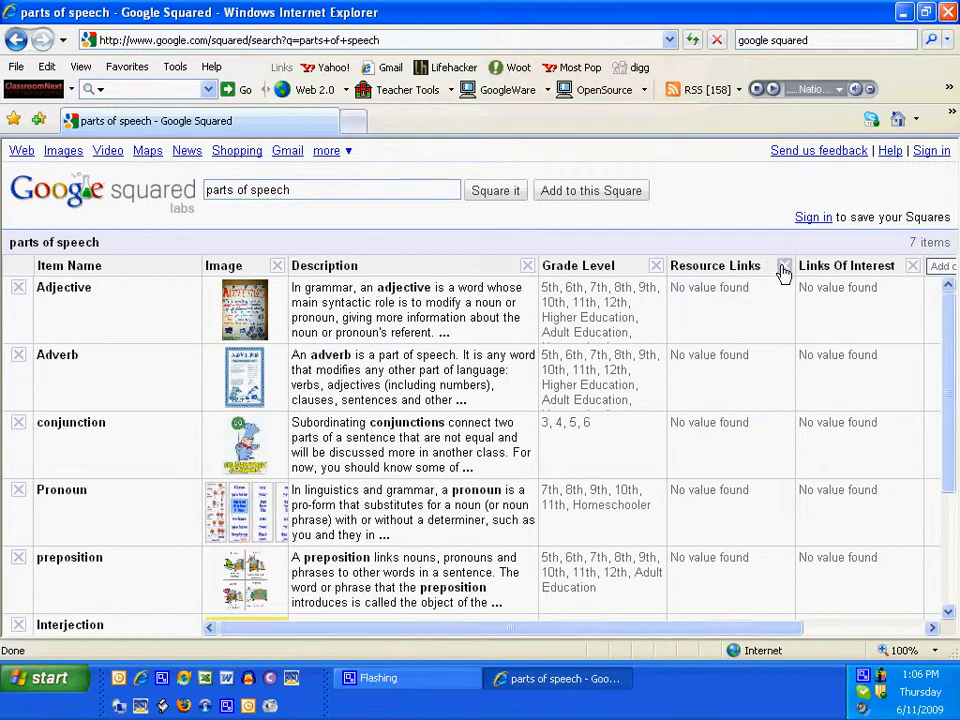
pyautogui.click(784, 265)
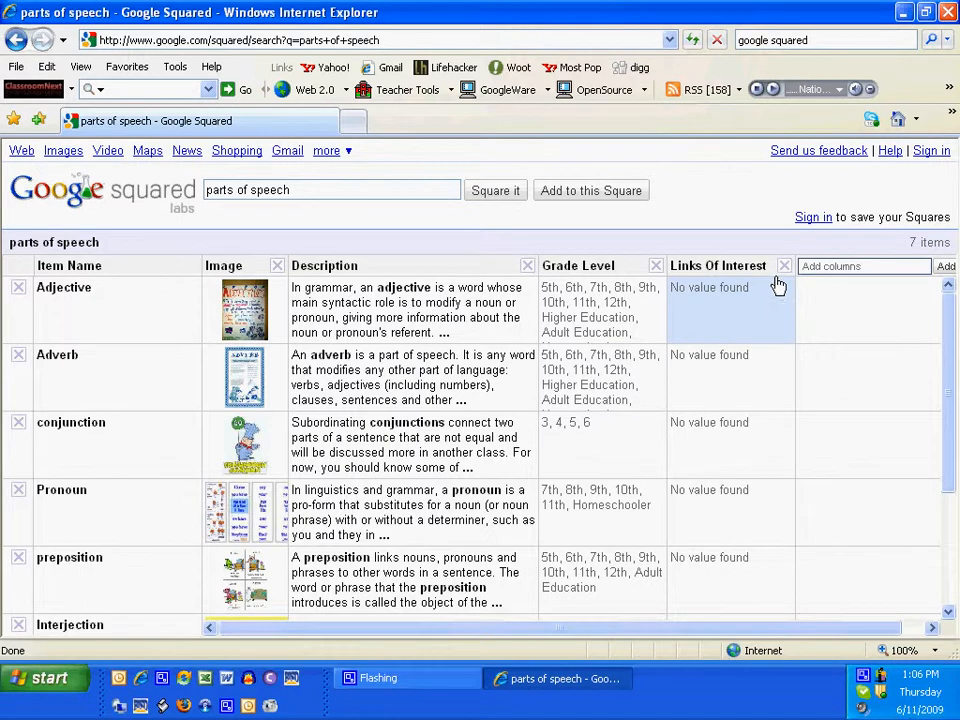